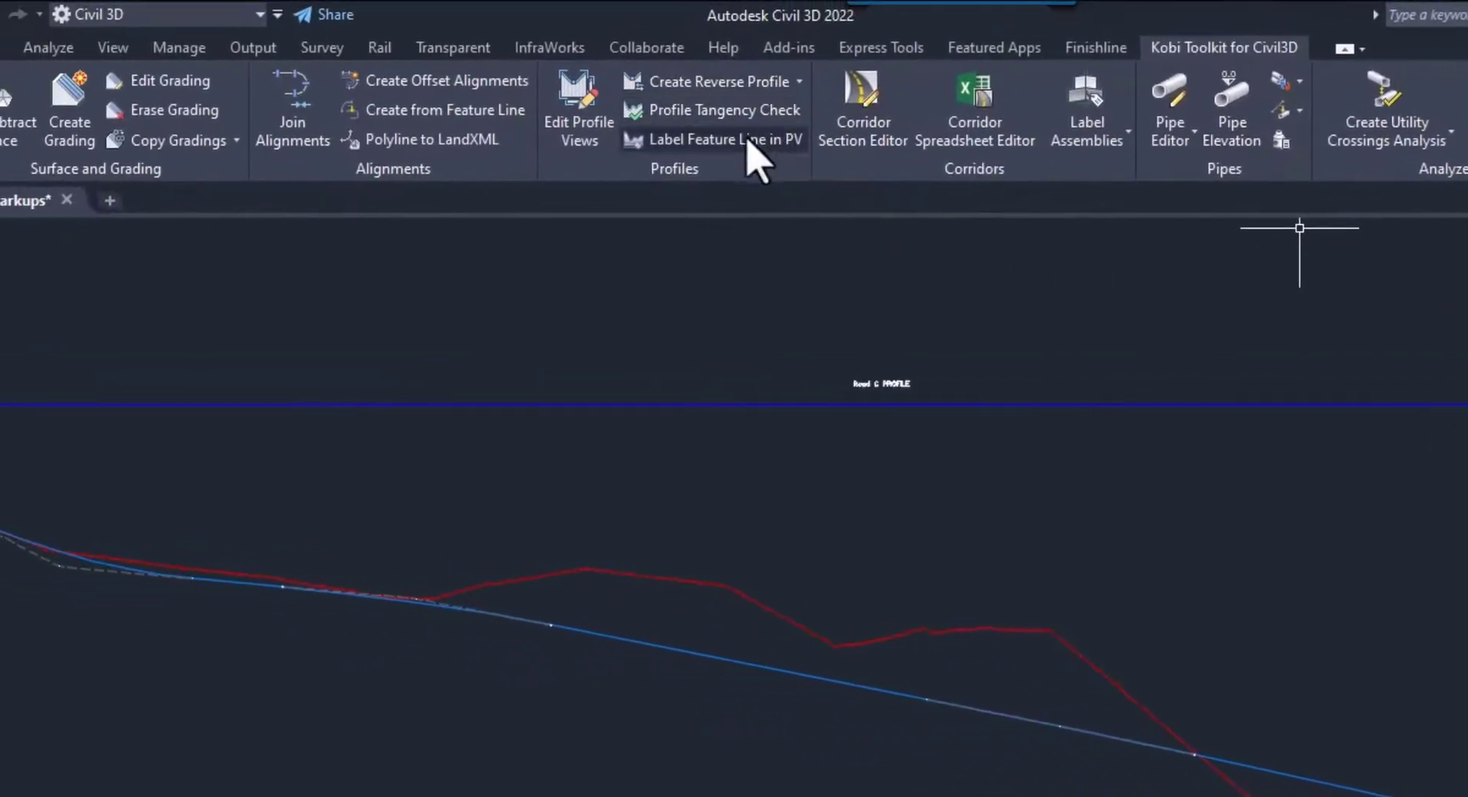
{"action": "mouse_move", "coordinate": [711, 193]}
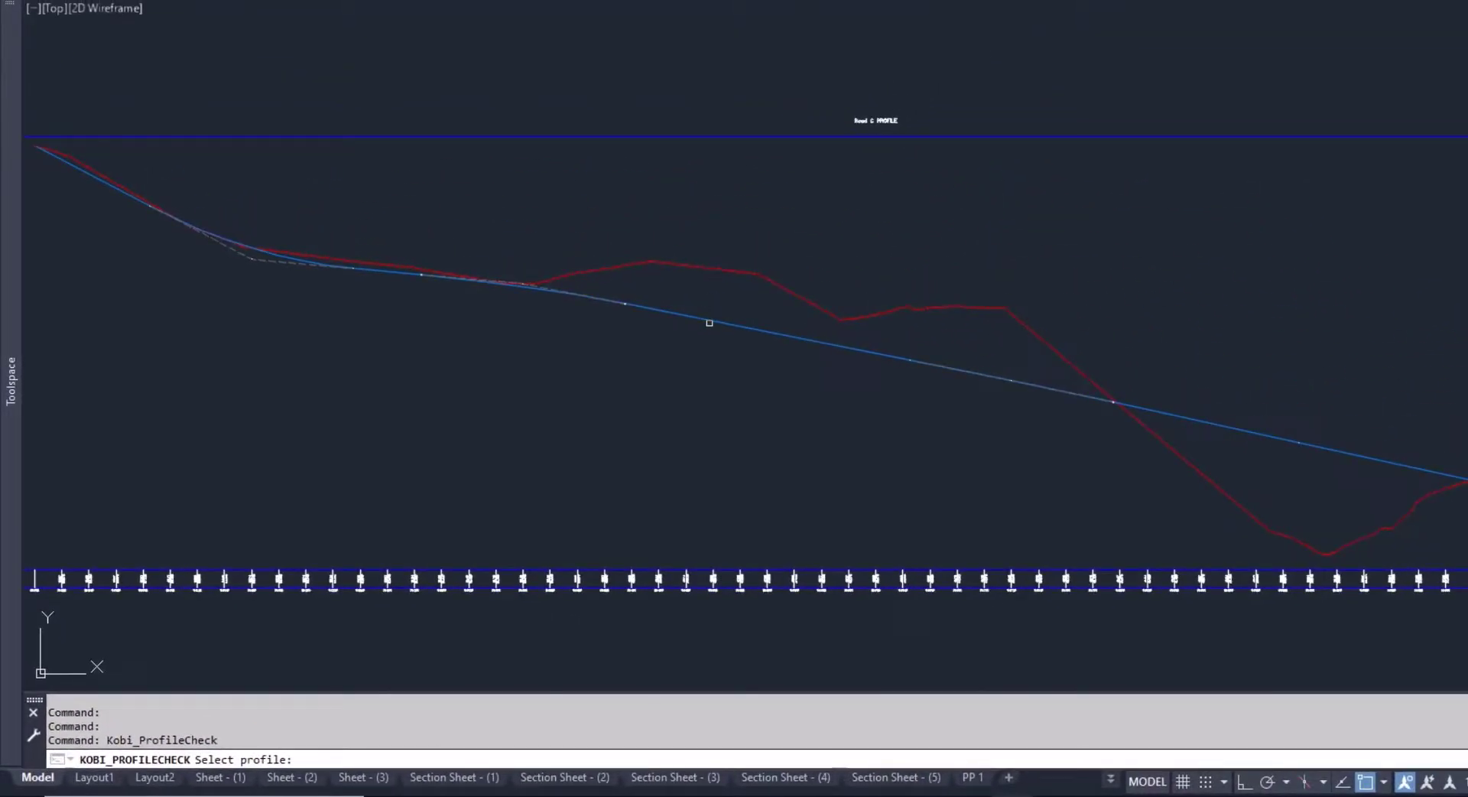
- Pick the blue design profile so the tangency check lists its four errors
{"action": "left_click", "coordinate": [708, 323]}
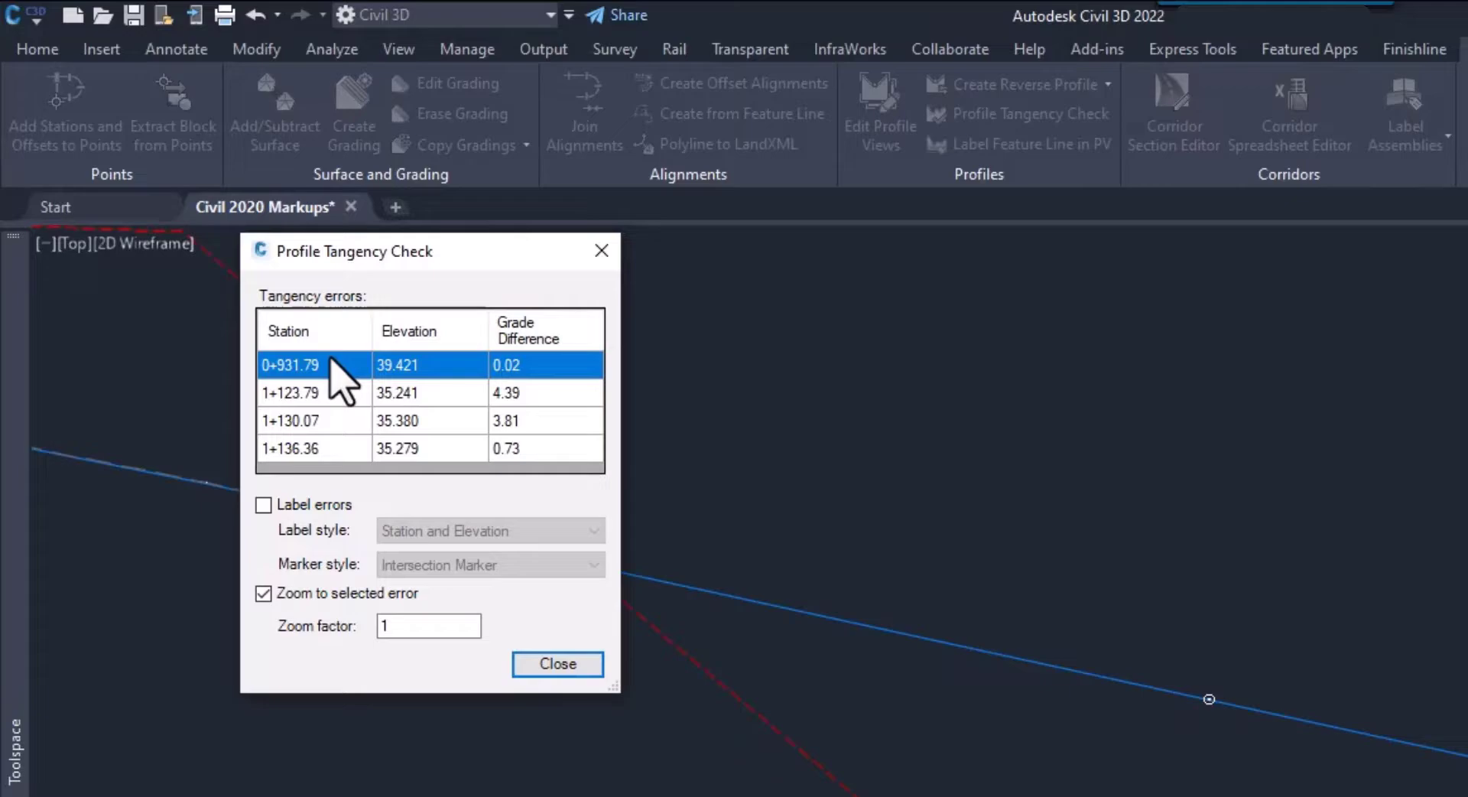
{"action": "mouse_move", "coordinate": [948, 656]}
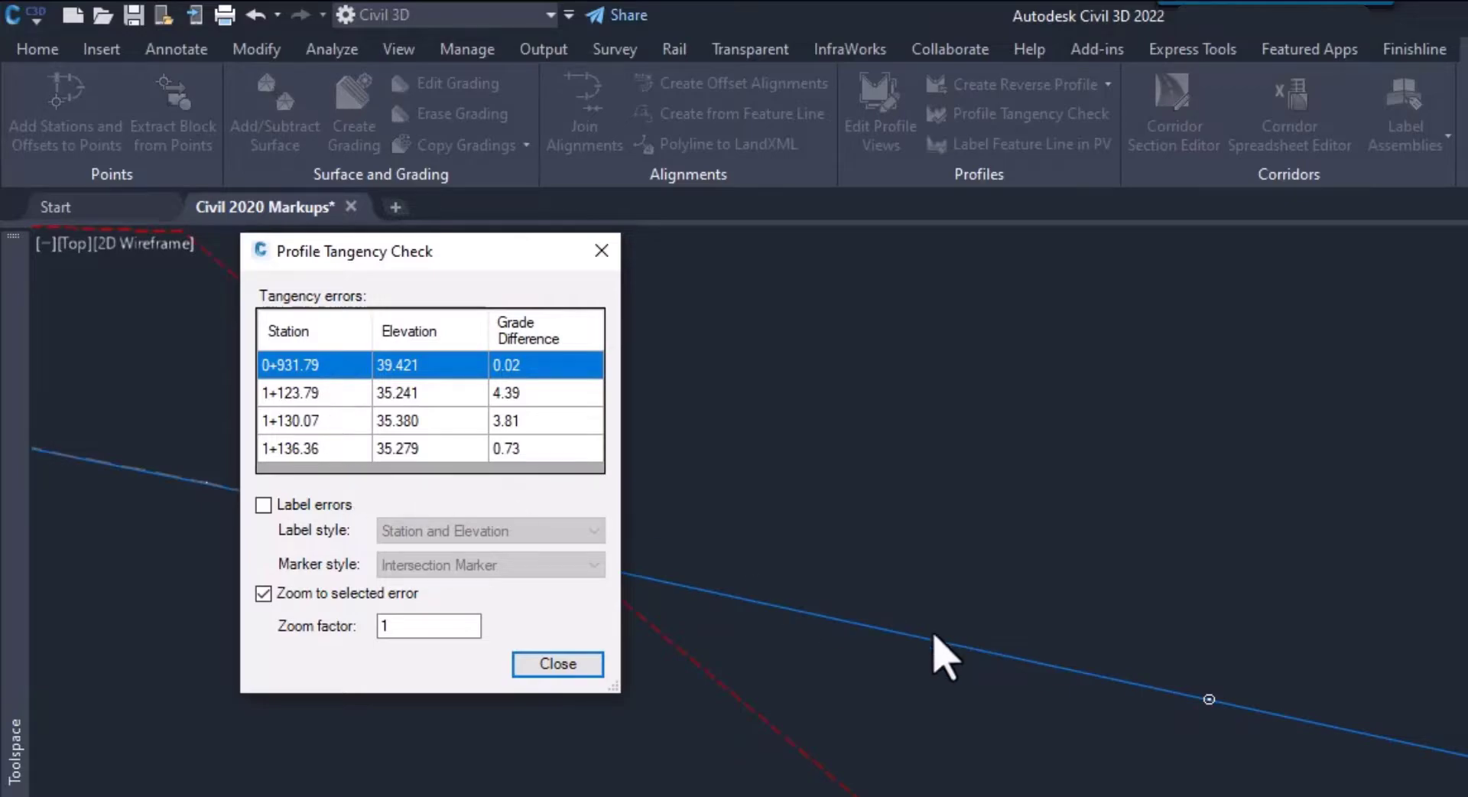
{"action": "mouse_move", "coordinate": [1226, 725]}
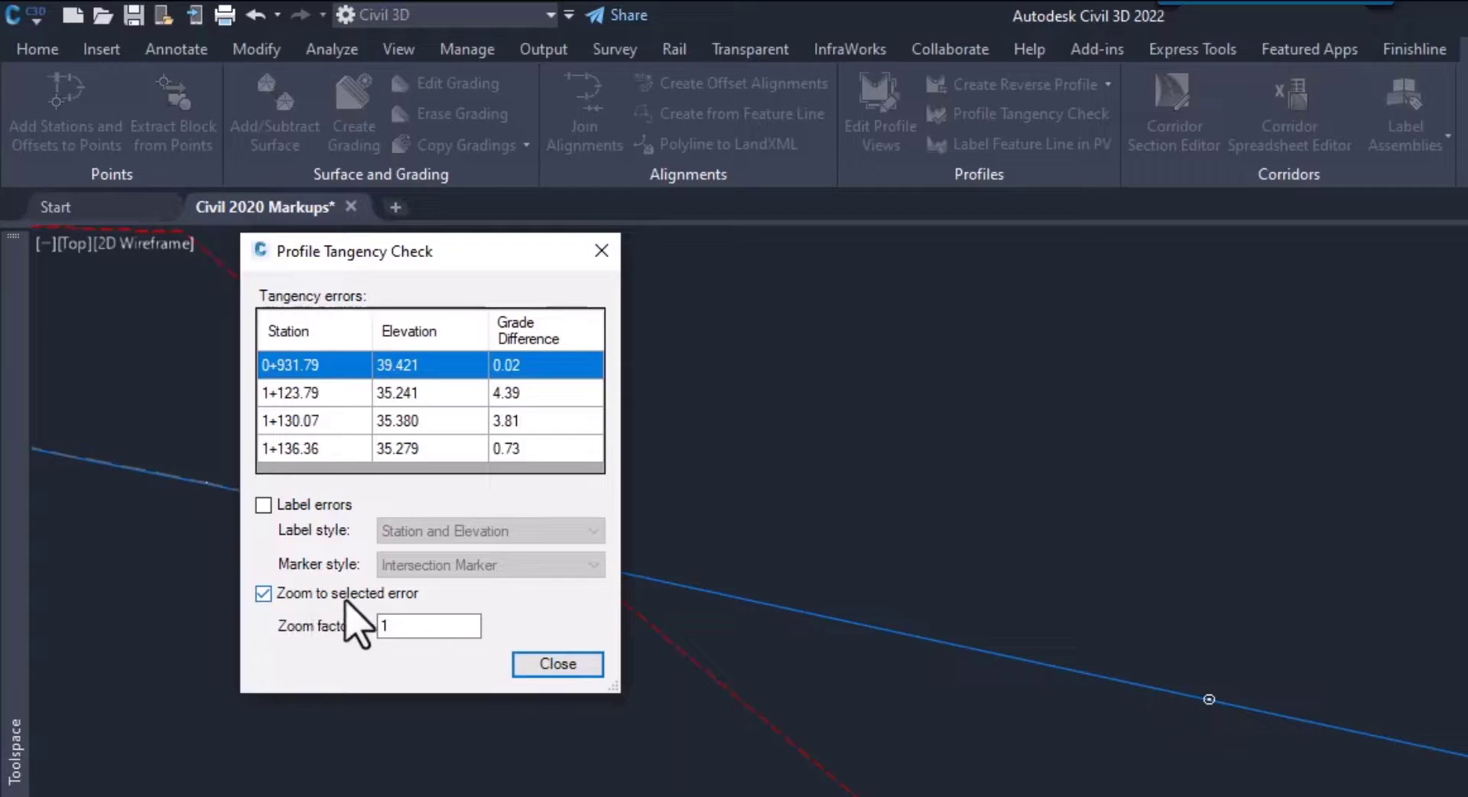
{"action": "mouse_move", "coordinate": [411, 623]}
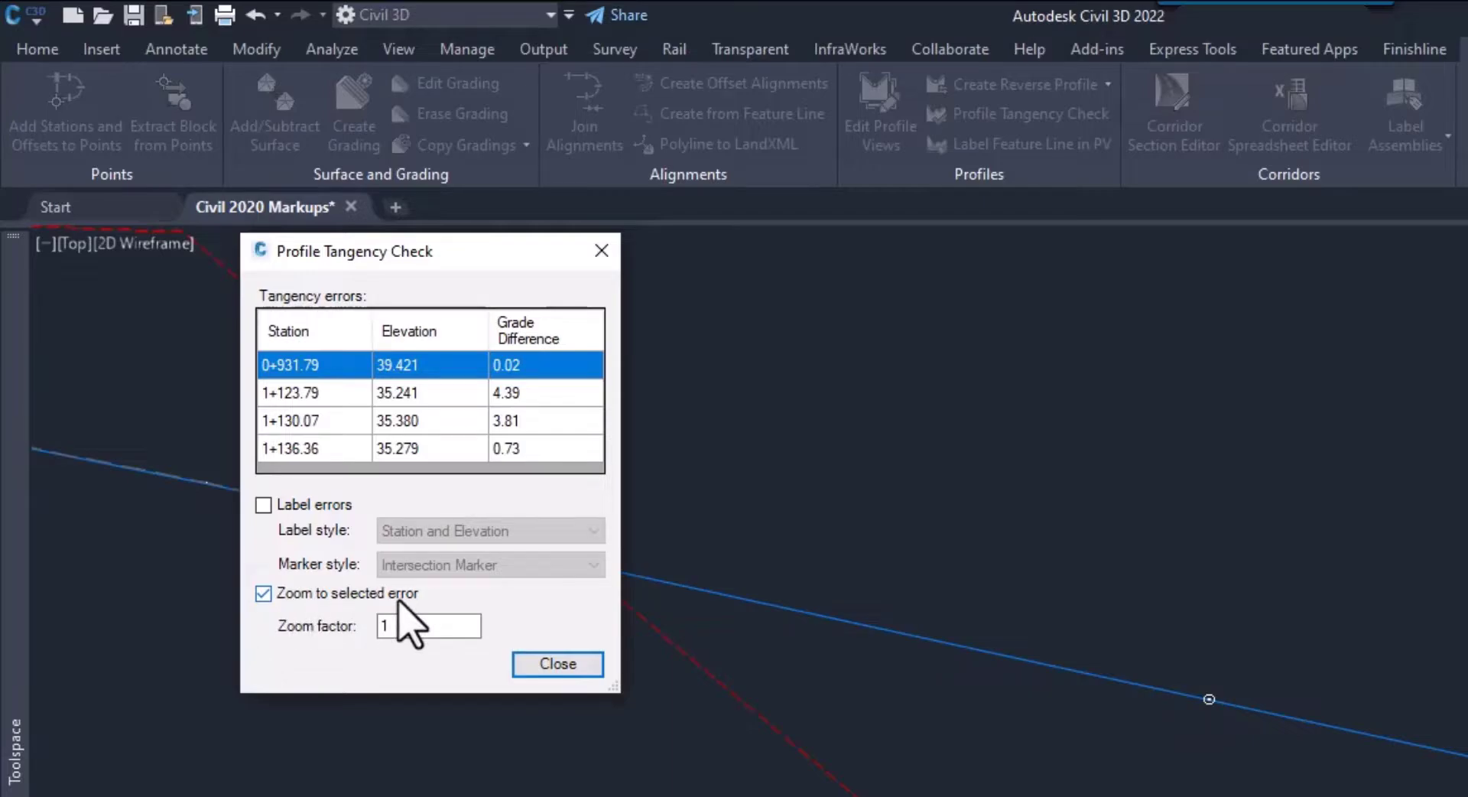
{"action": "mouse_move", "coordinate": [263, 503]}
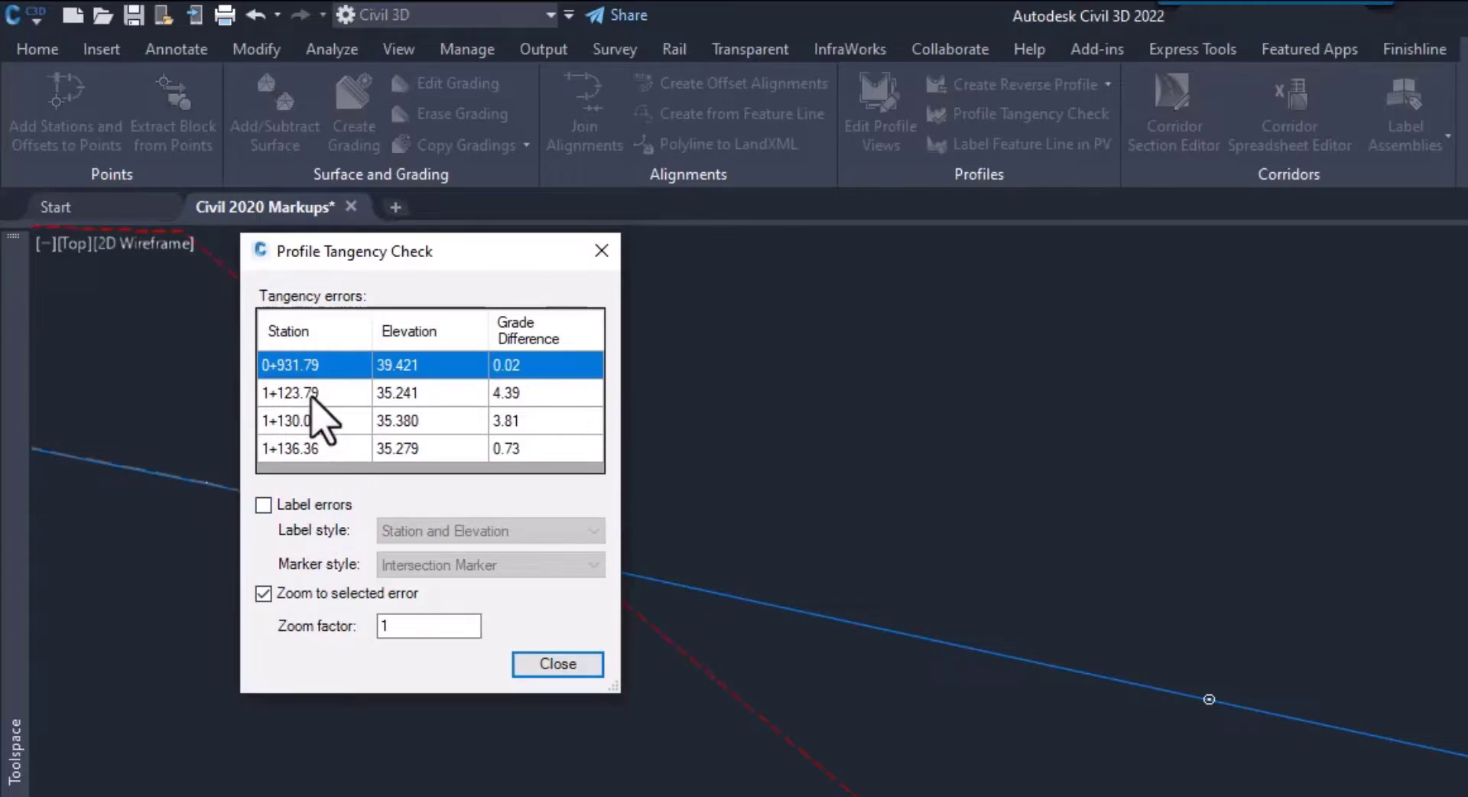
- Zoom to the errors at stations 1+123.79 and 1+136.36, ending on 1+123.79 (4.39 grade difference)
{"action": "left_click", "coordinate": [290, 393]}
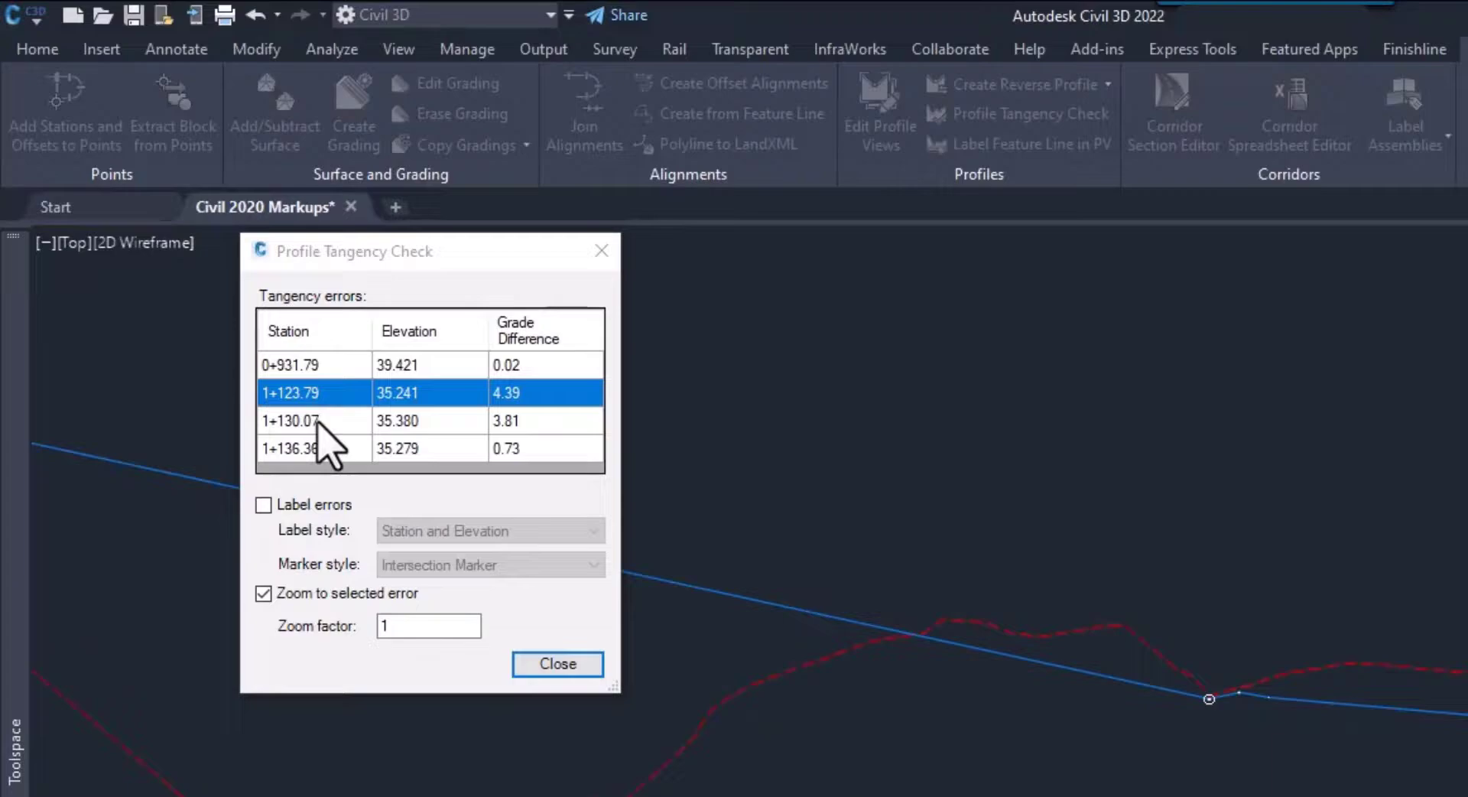
{"action": "left_click", "coordinate": [291, 448]}
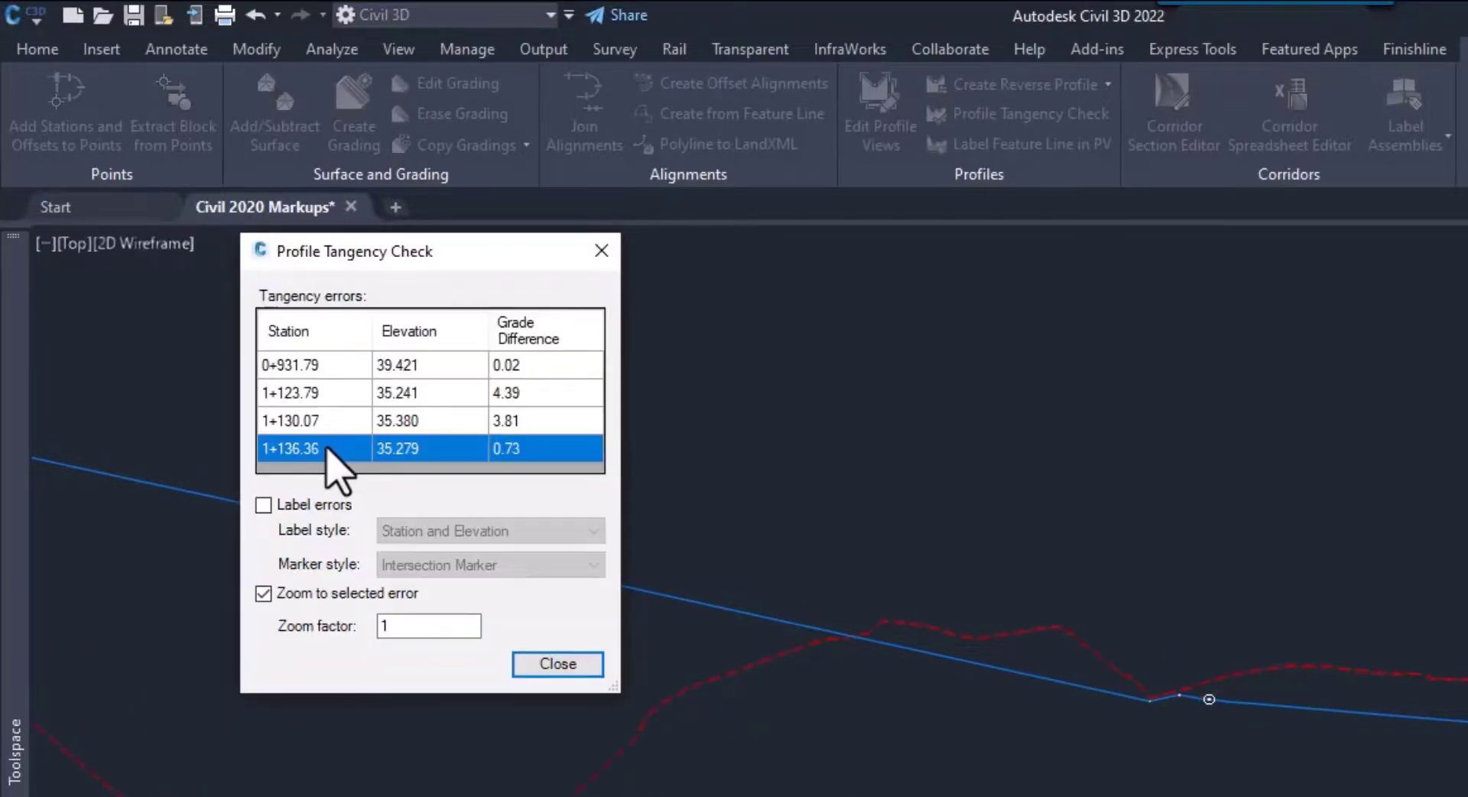
{"action": "left_click", "coordinate": [314, 364]}
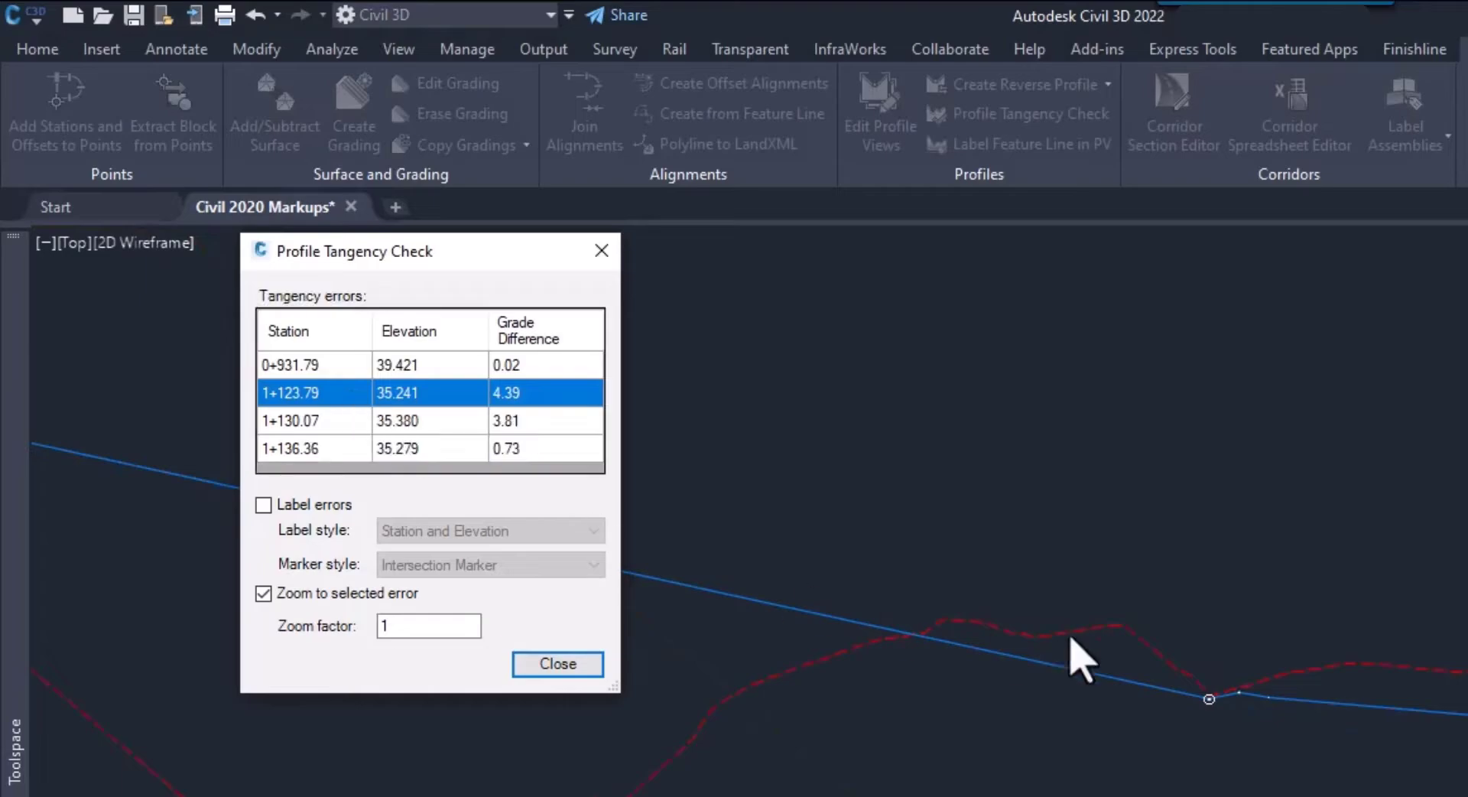
{"action": "mouse_move", "coordinate": [544, 428]}
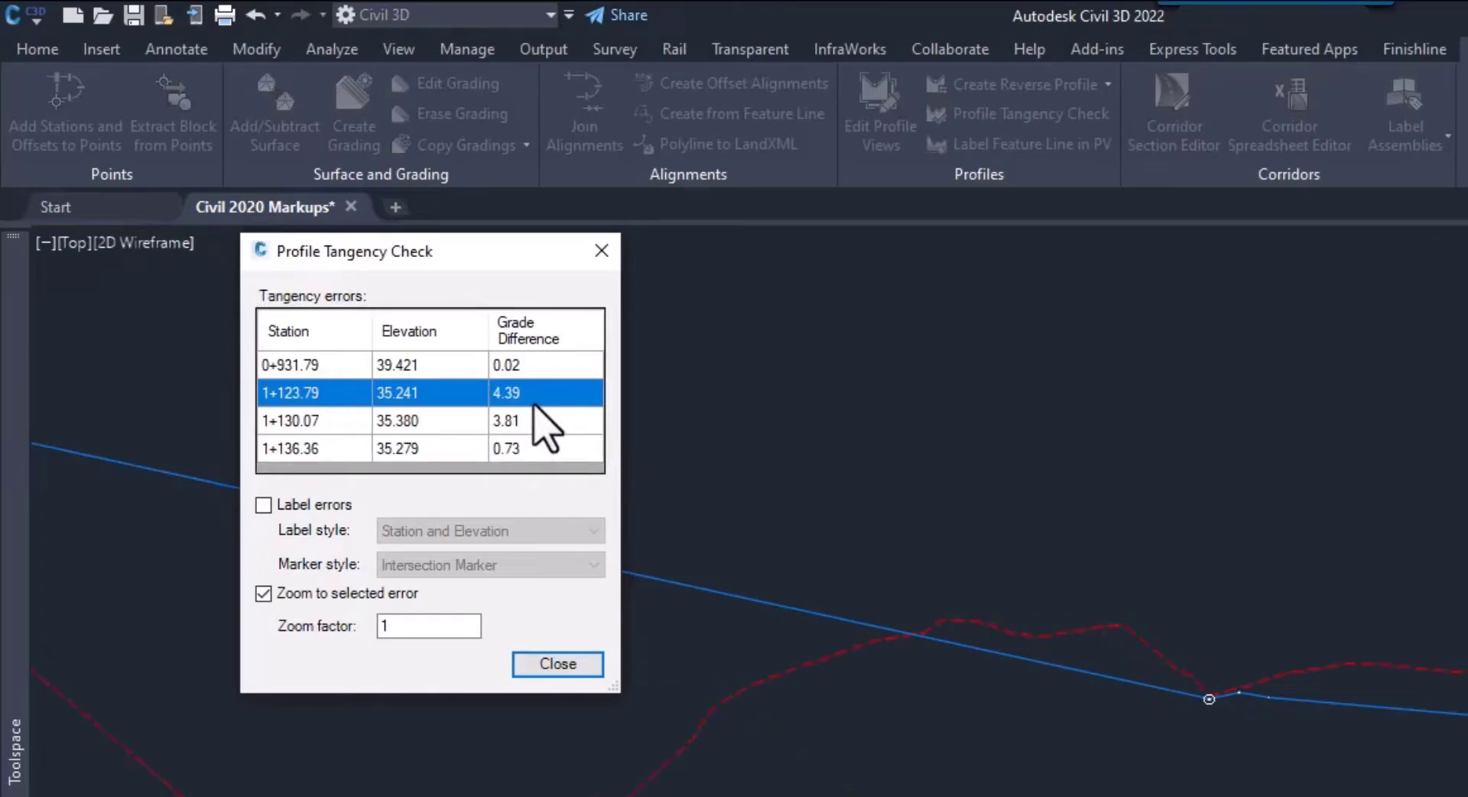
{"action": "mouse_move", "coordinate": [547, 455]}
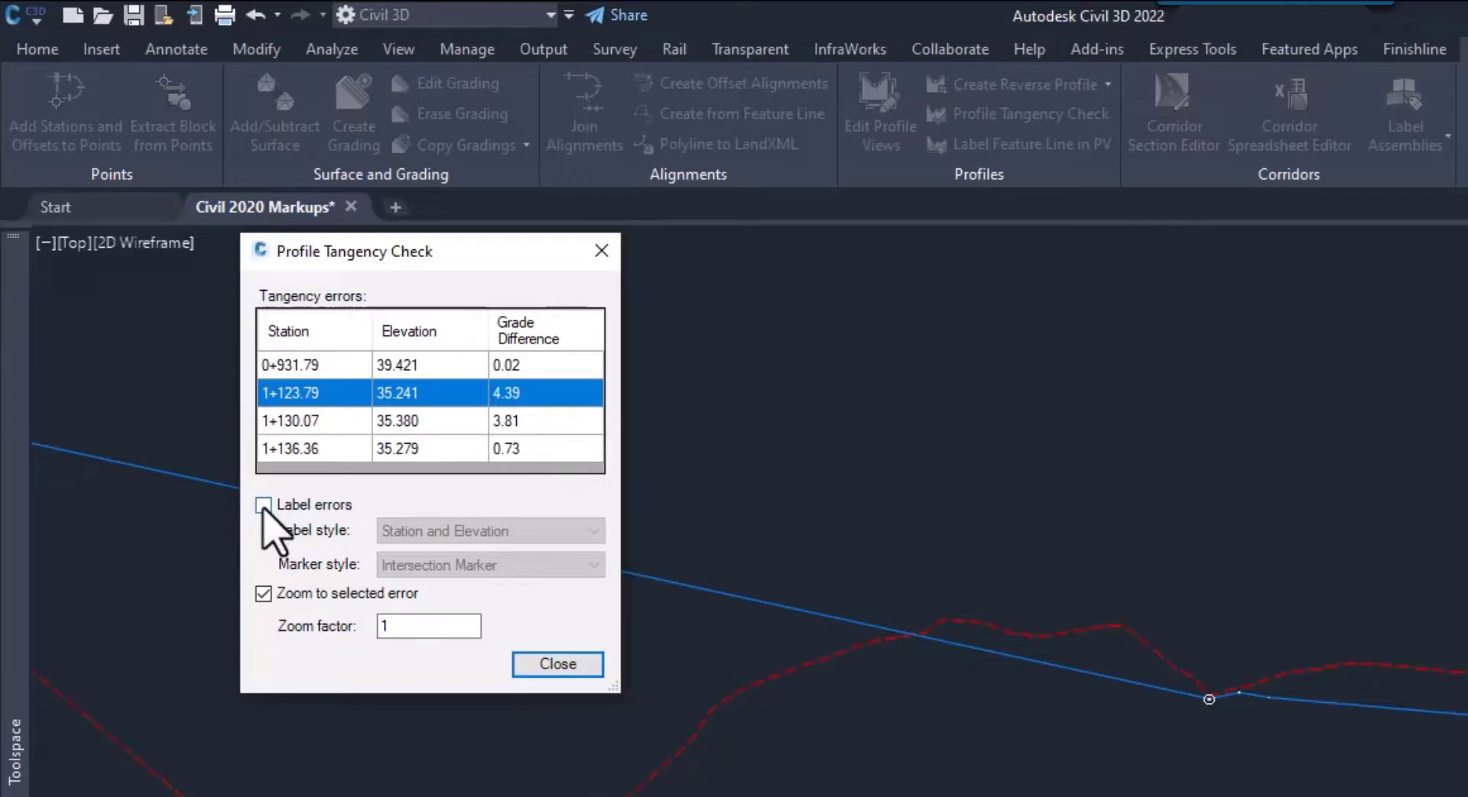
- Enable Label errors with the Station and Elevation style and intersection markers, then inspect them
{"action": "left_click", "coordinate": [263, 503]}
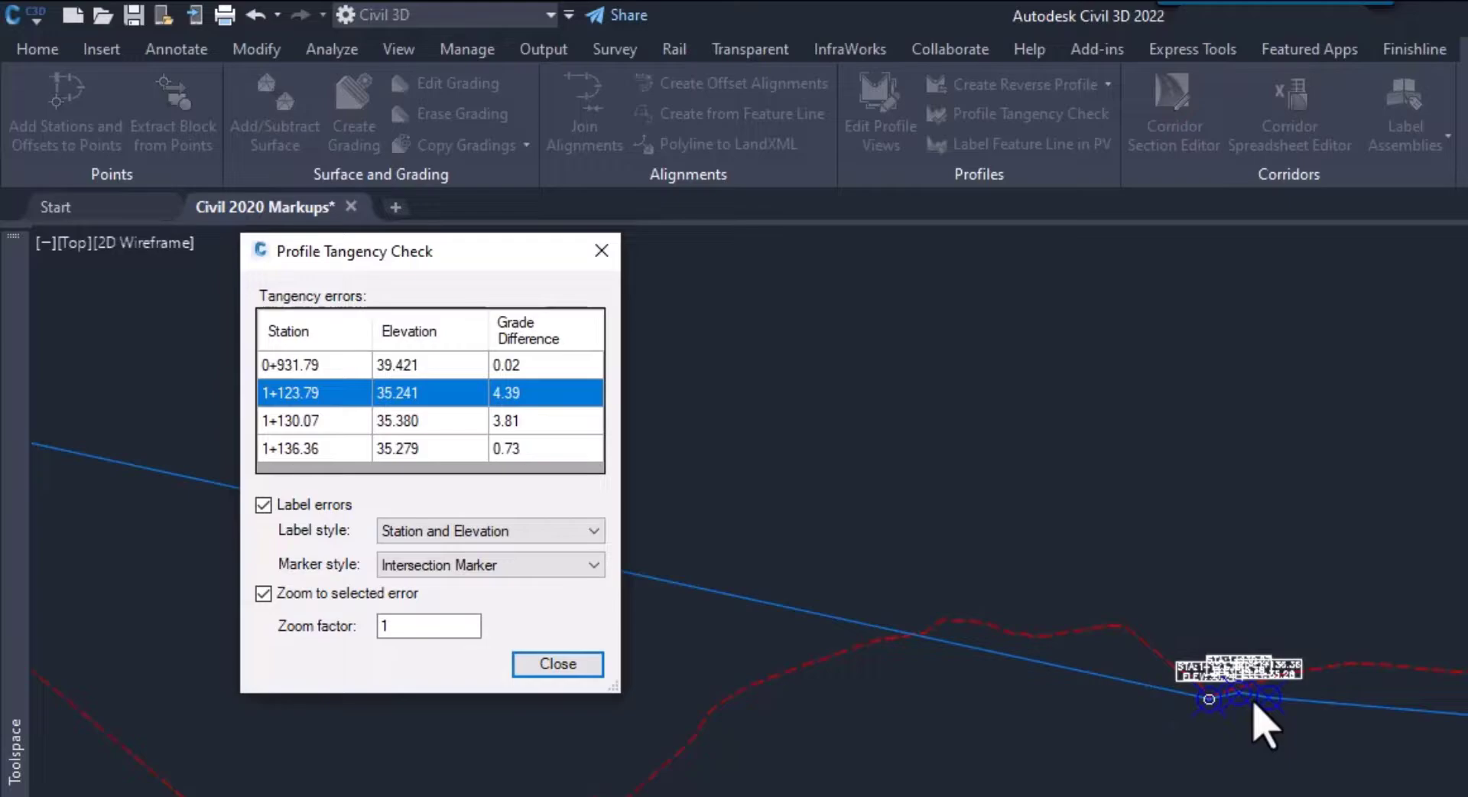
{"action": "mouse_move", "coordinate": [622, 647]}
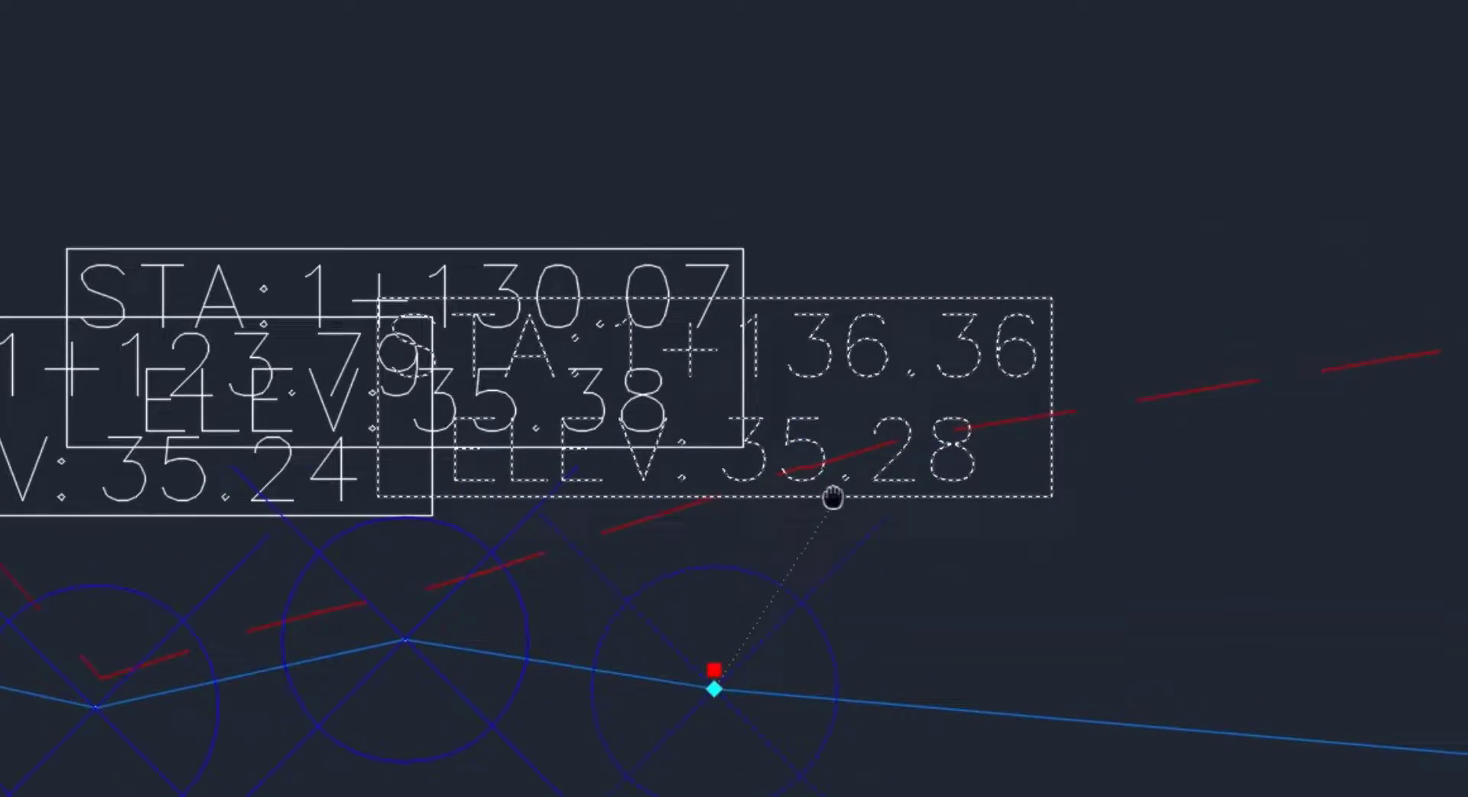
{"action": "scroll", "scroll_direction": "down", "scroll_amount": 3}
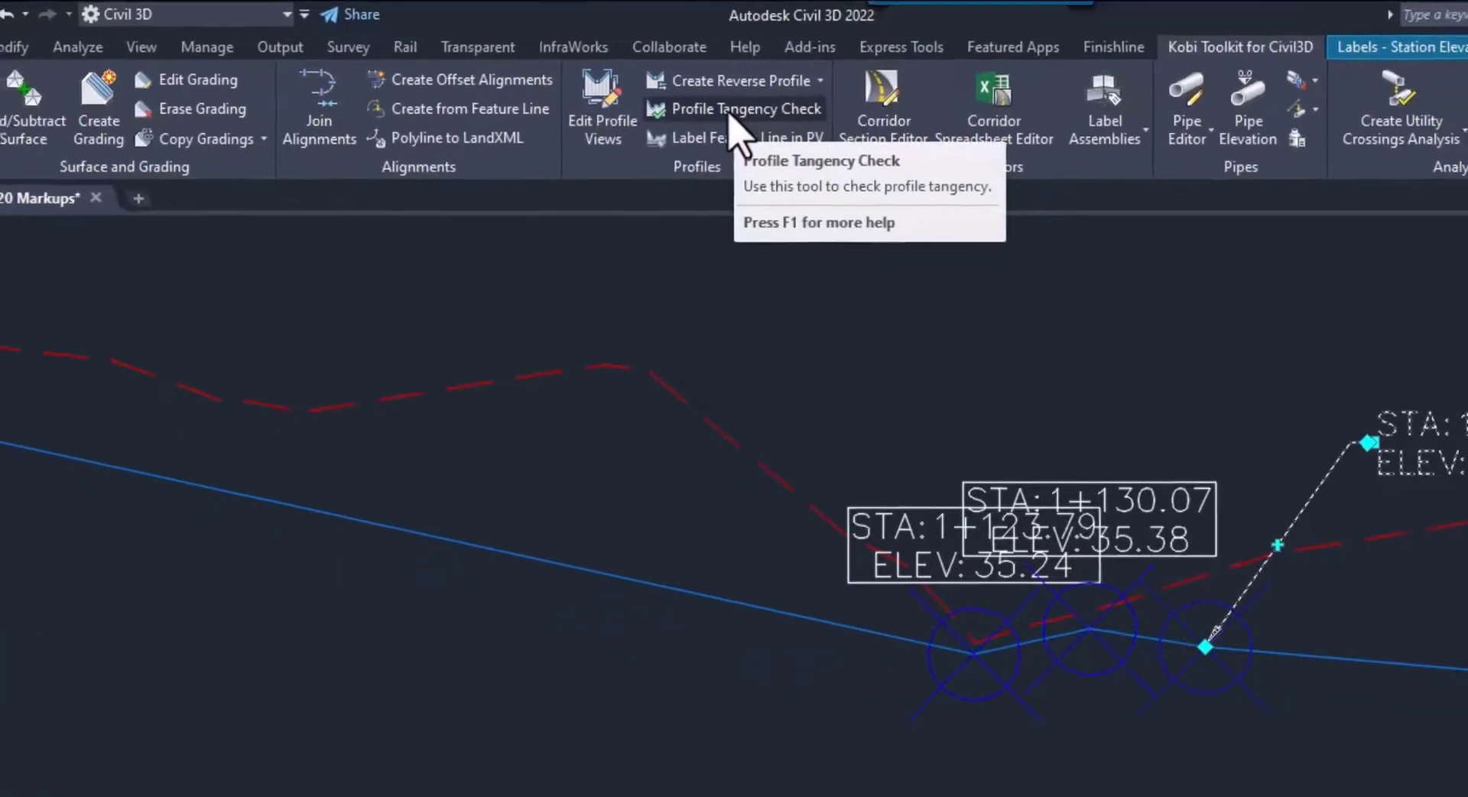
- Rerun the tangency check, uncheck Label errors to remove labels and markers, and close it
{"action": "left_click", "coordinate": [736, 109]}
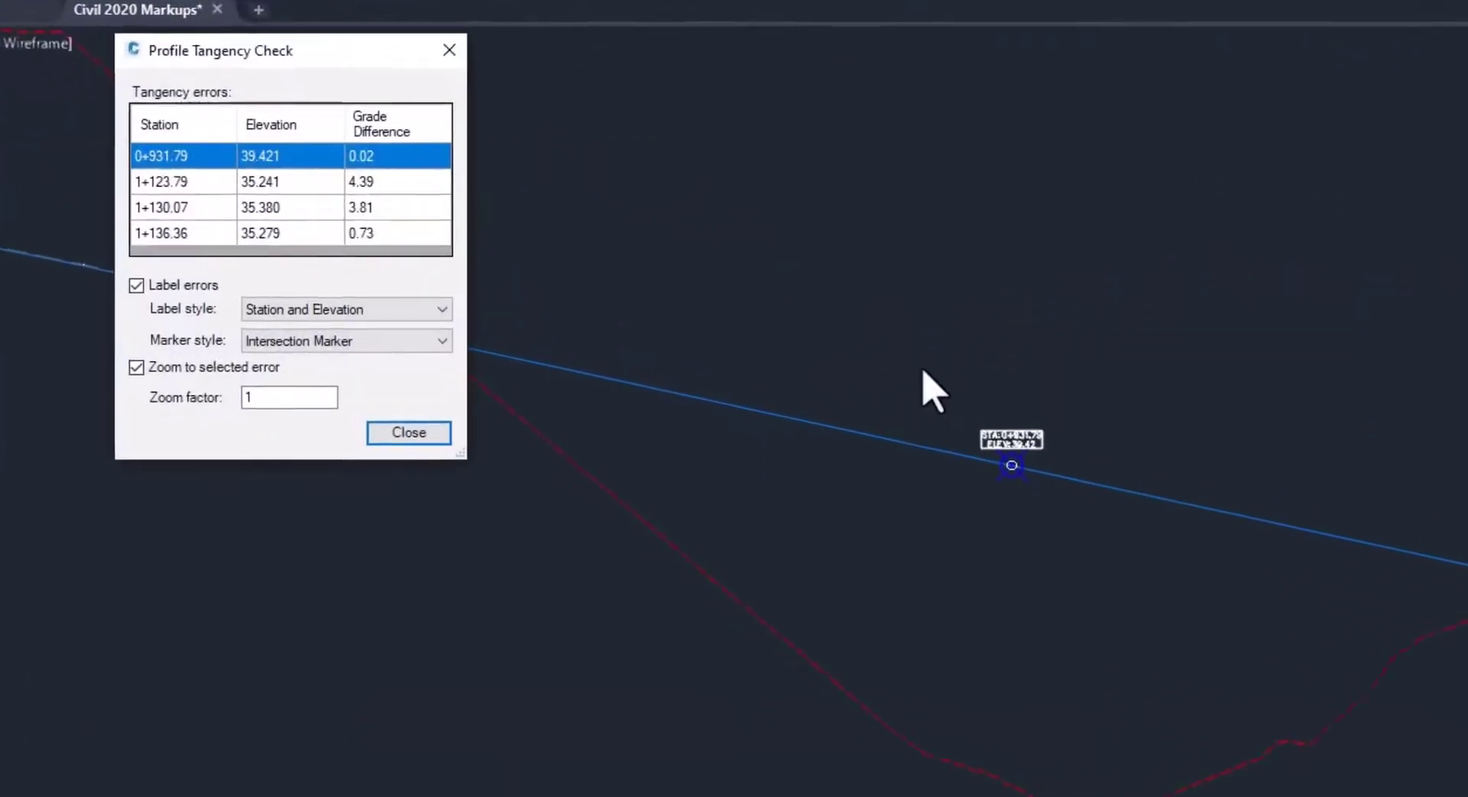
{"action": "left_click", "coordinate": [408, 431]}
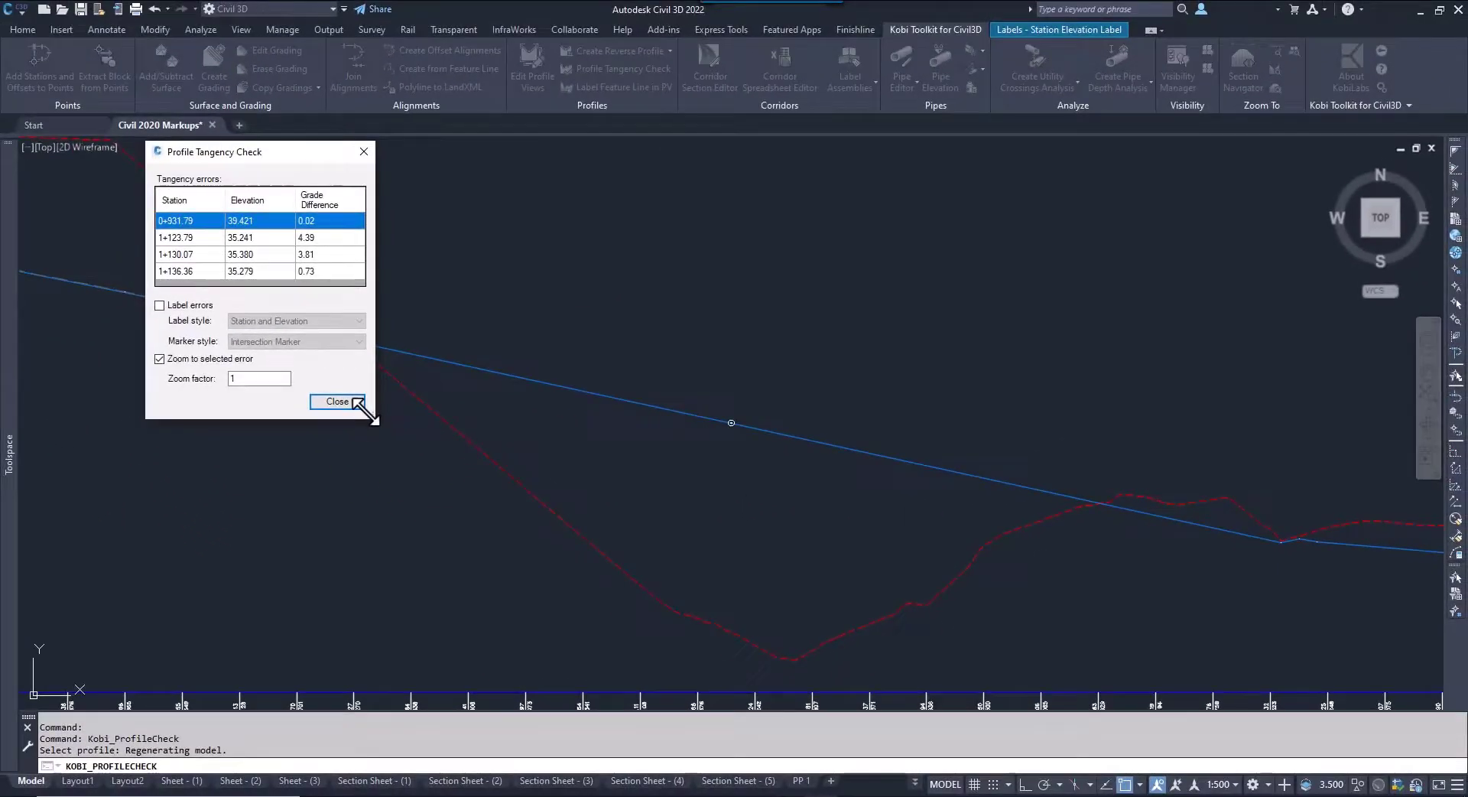
{"action": "left_click", "coordinate": [336, 401]}
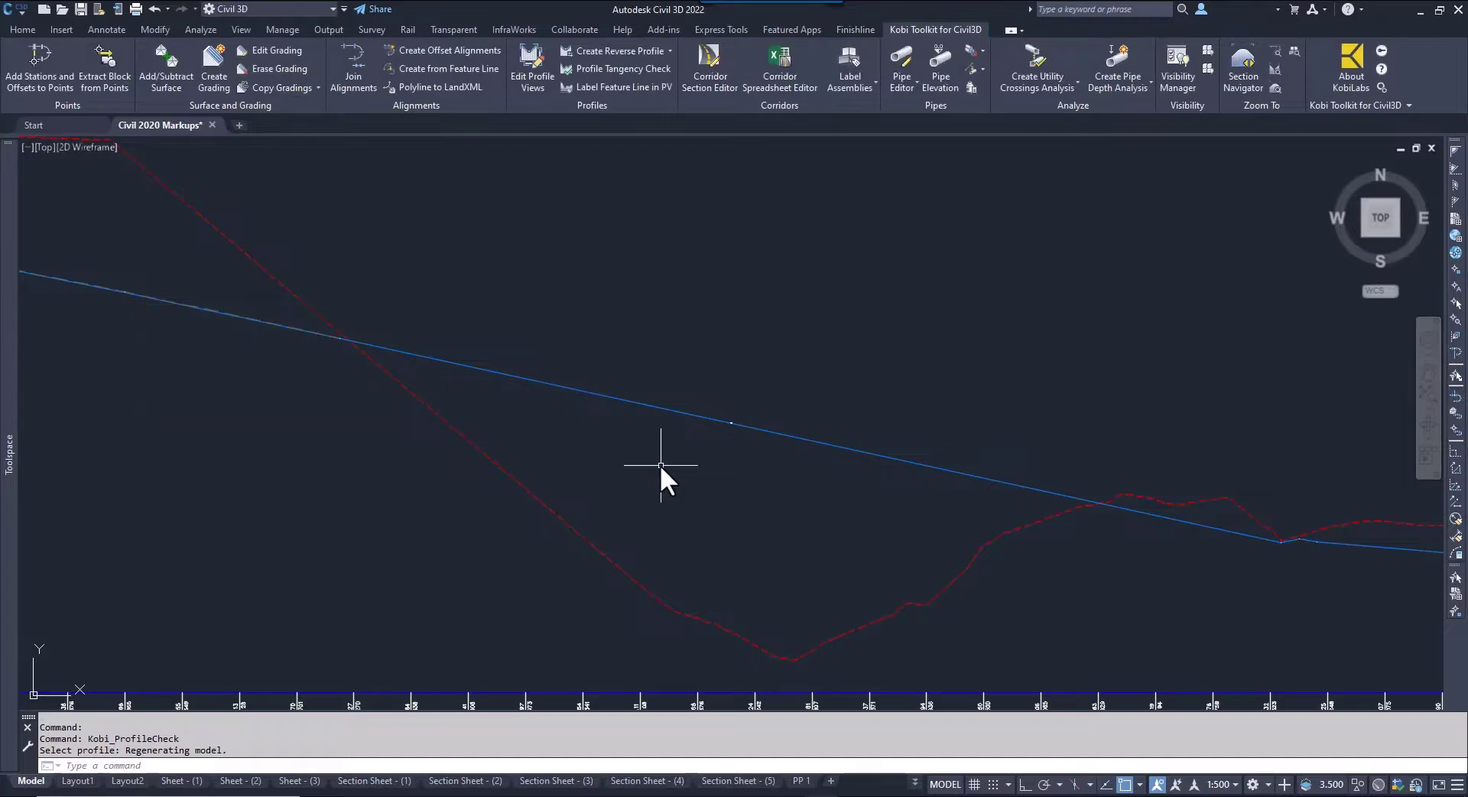
{"action": "mouse_move", "coordinate": [660, 464]}
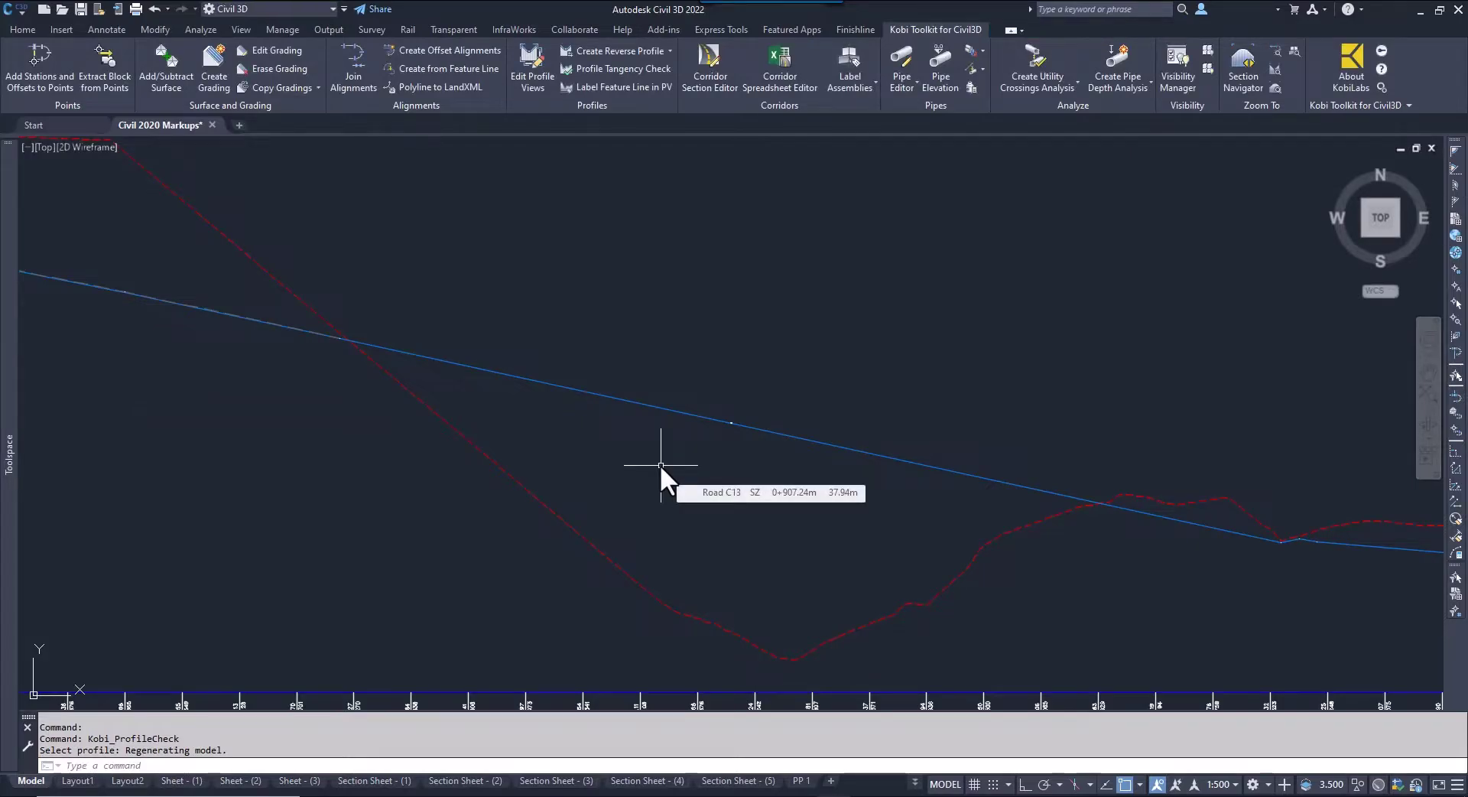